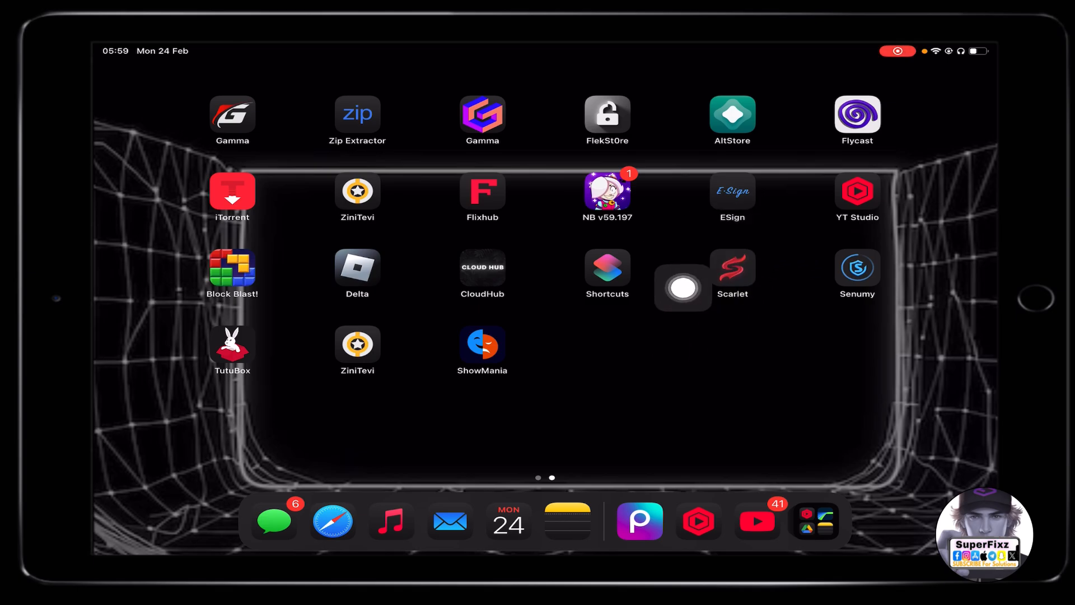
# Open Google Drive and go into the shared Certificate folder with the p12 and mobileprovision files
pyautogui.moveTo(681, 288); pyautogui.dragTo(963, 306)
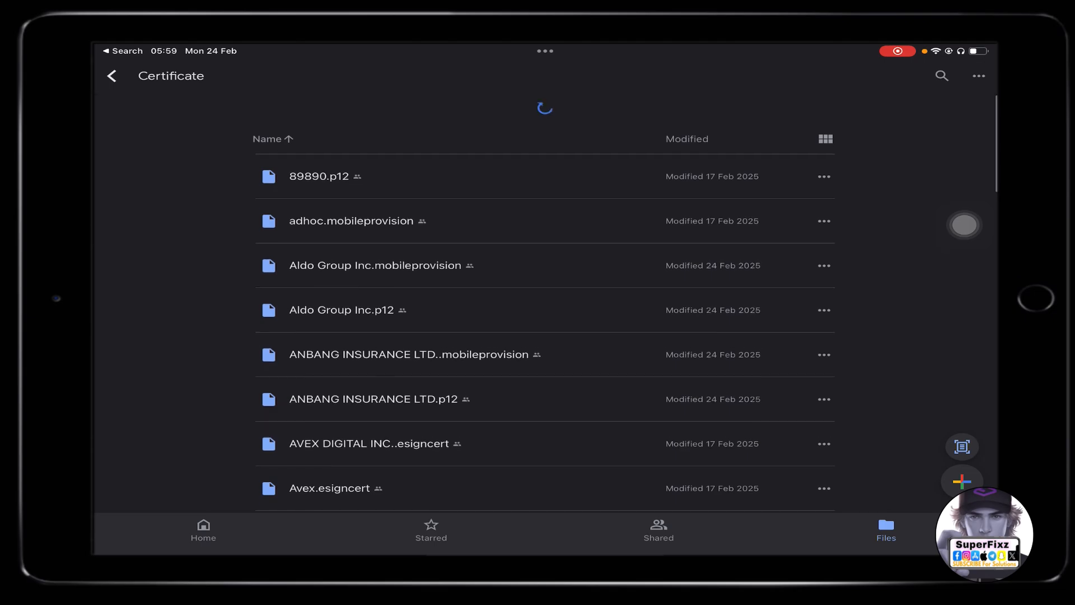
# Look through the Certificate folder's files, then bring up the sign.ipasign.cc signing page in Safari
pyautogui.scroll(-3)
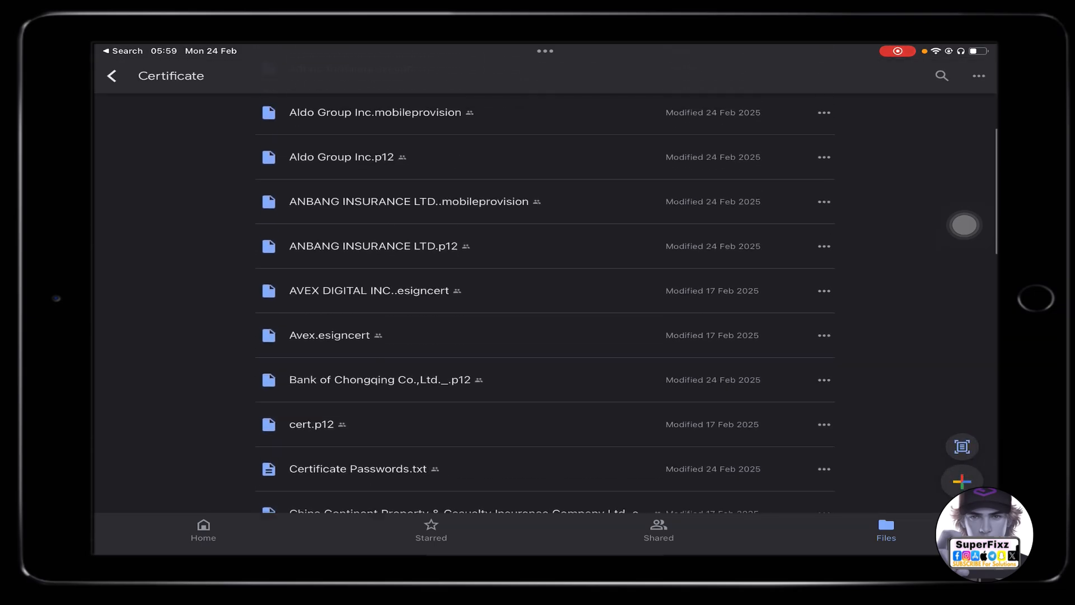
pyautogui.scroll(-3)
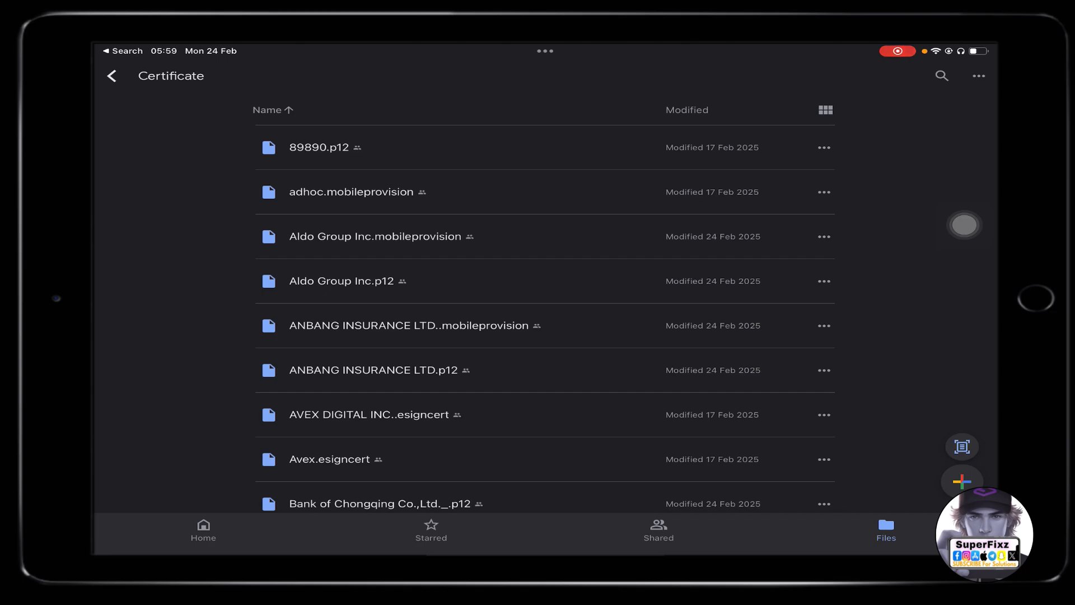
pyautogui.scroll(-3)
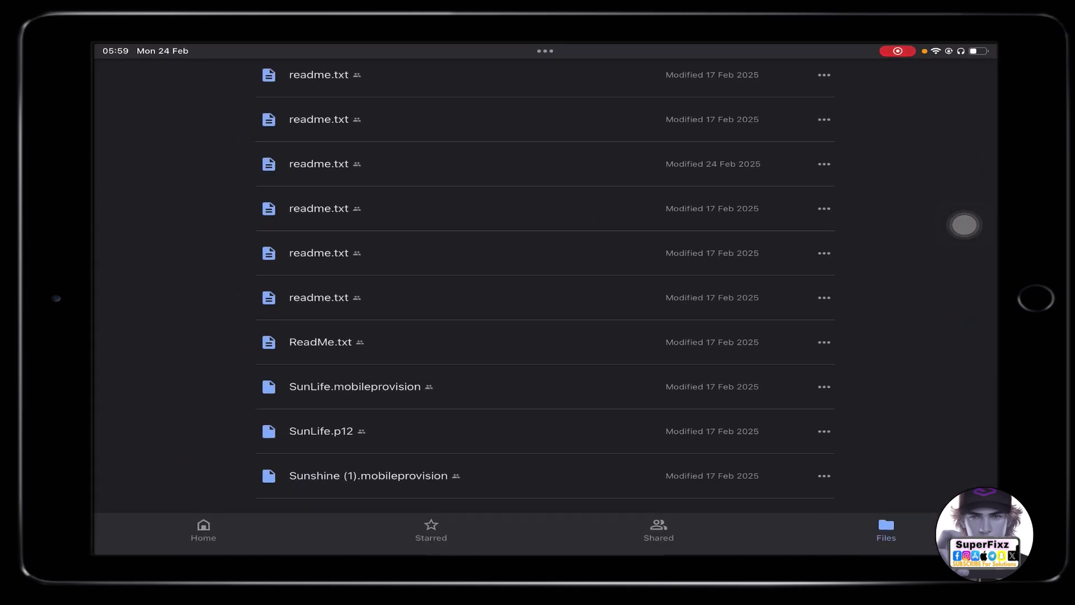
pyautogui.press('home')
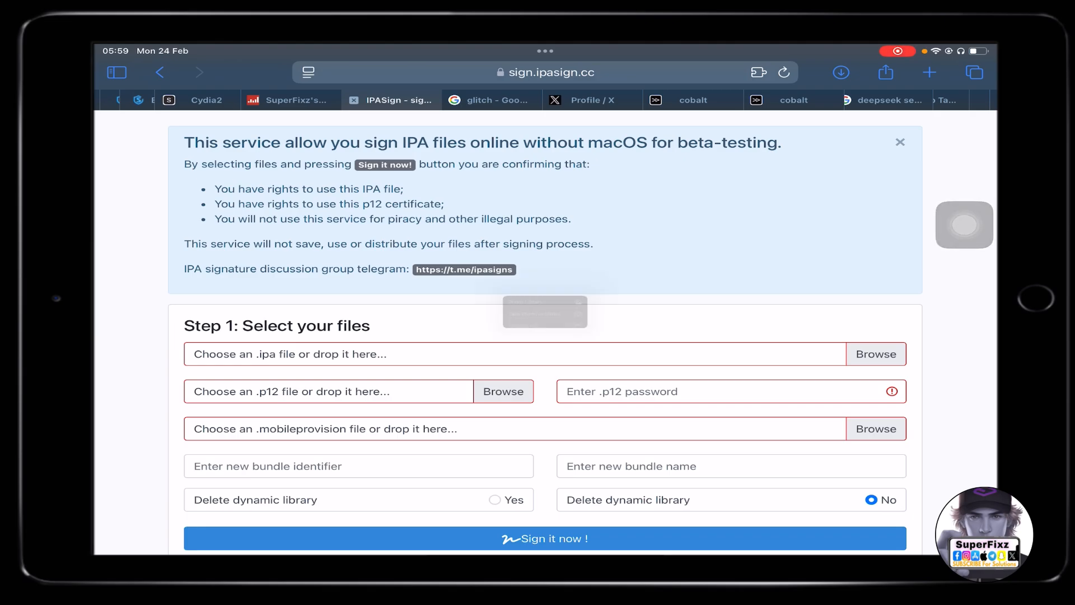
# Switch to the Google Search tab with the query scarlet entered
pyautogui.click(876, 354)
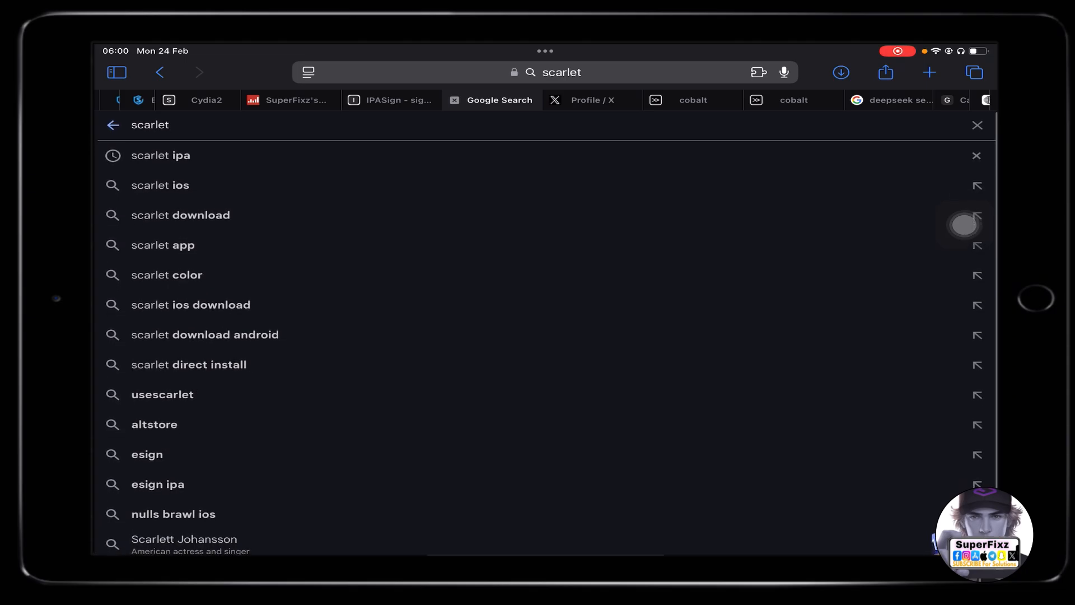
# Visit usescarletapp.com from the search results, then return to the IPASign signing page
pyautogui.click(161, 155)
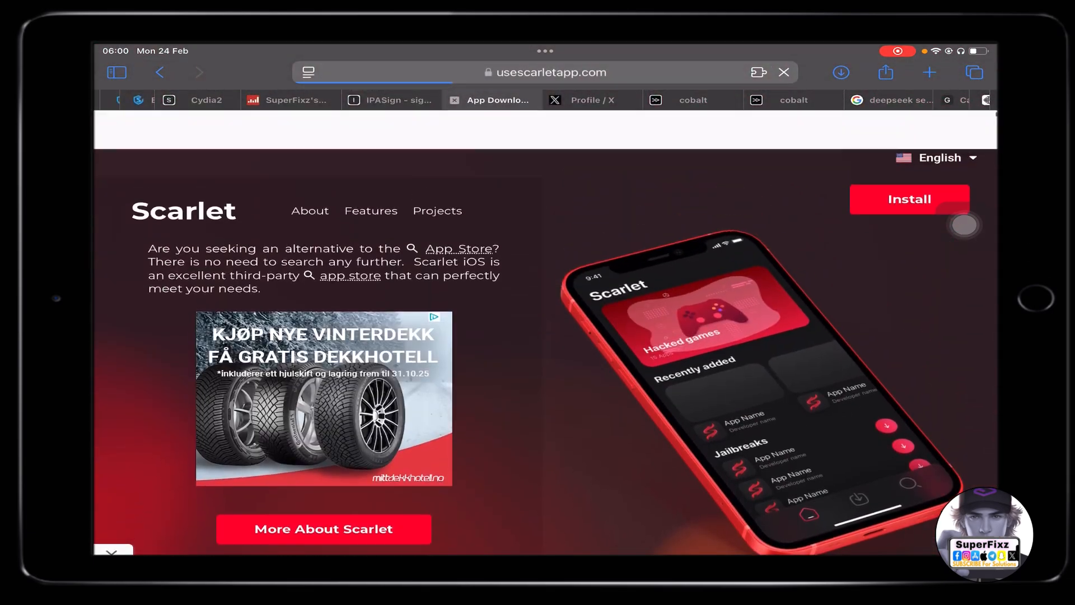
pyautogui.scroll(-3)
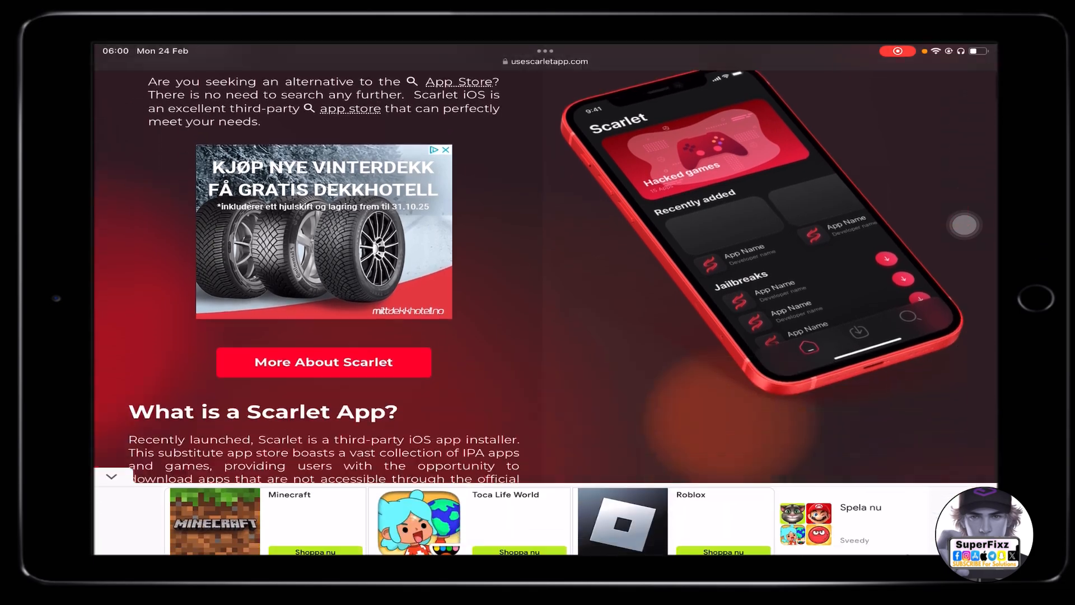
pyautogui.scroll(-3)
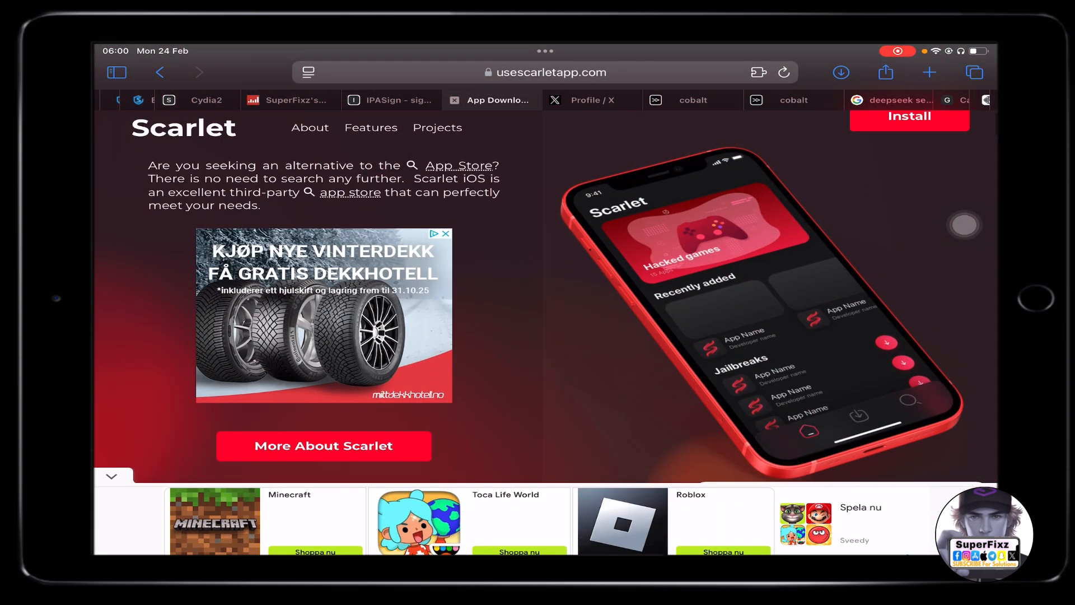
pyautogui.scroll(-3)
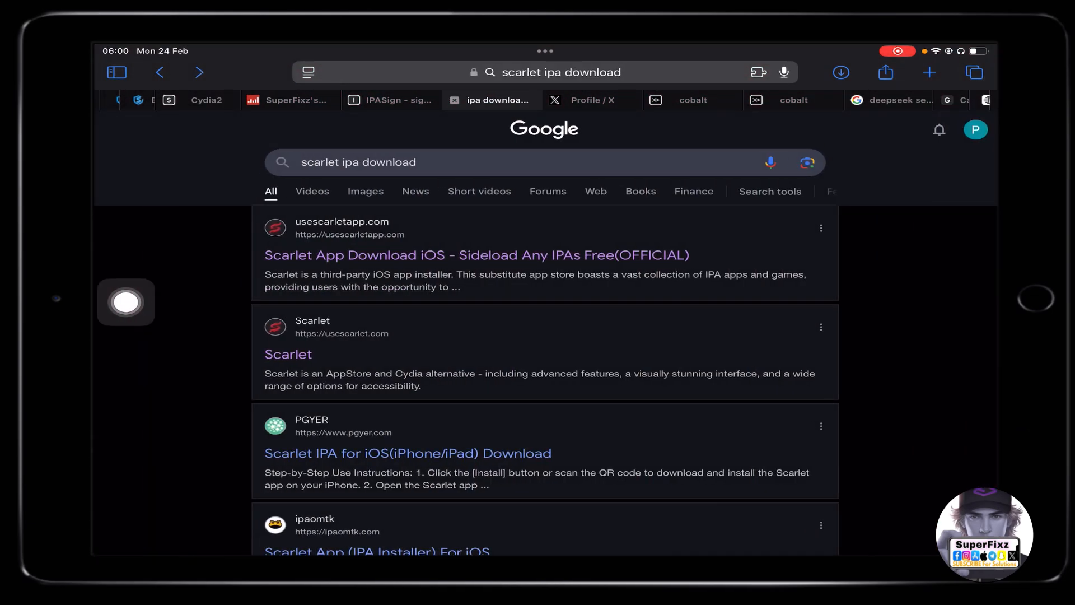
pyautogui.click(391, 100)
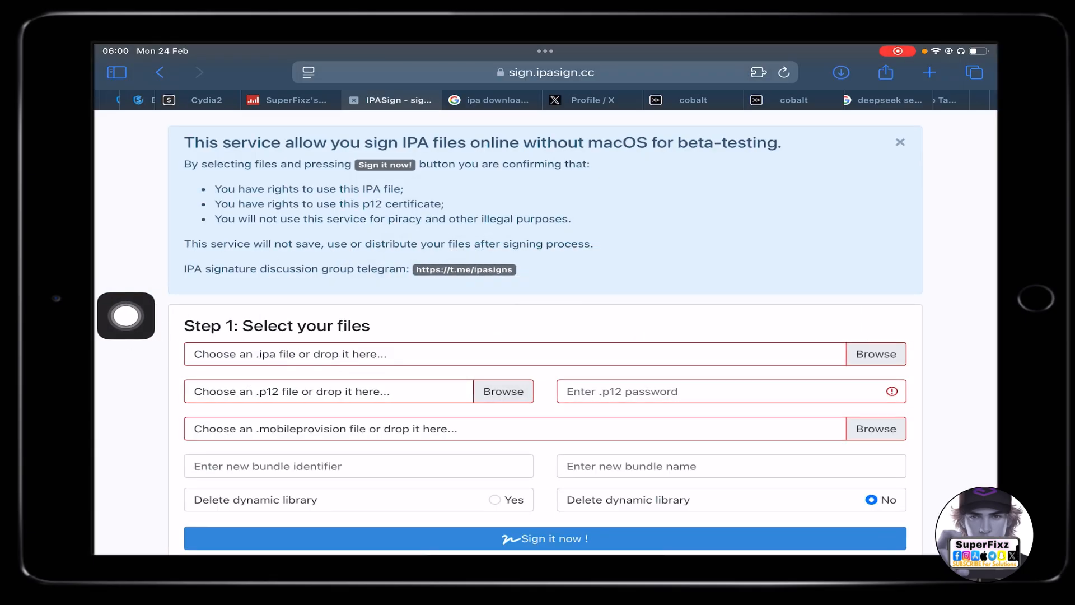
# Load scarletapps.com.ipa into the IPA field, finding it in the file picker by searching Scar
pyautogui.click(876, 354)
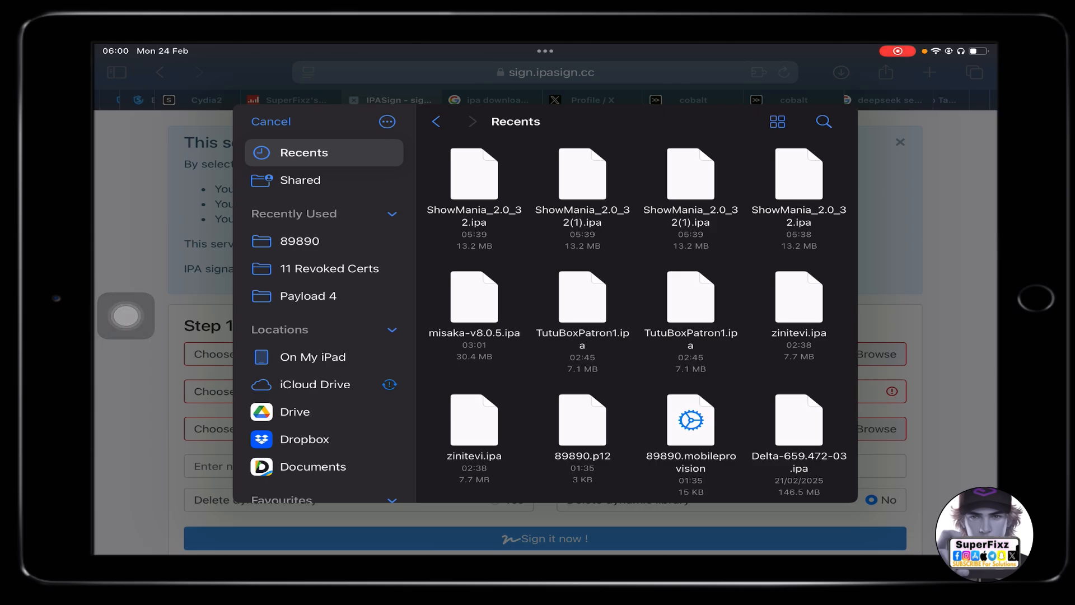
pyautogui.scroll(-3)
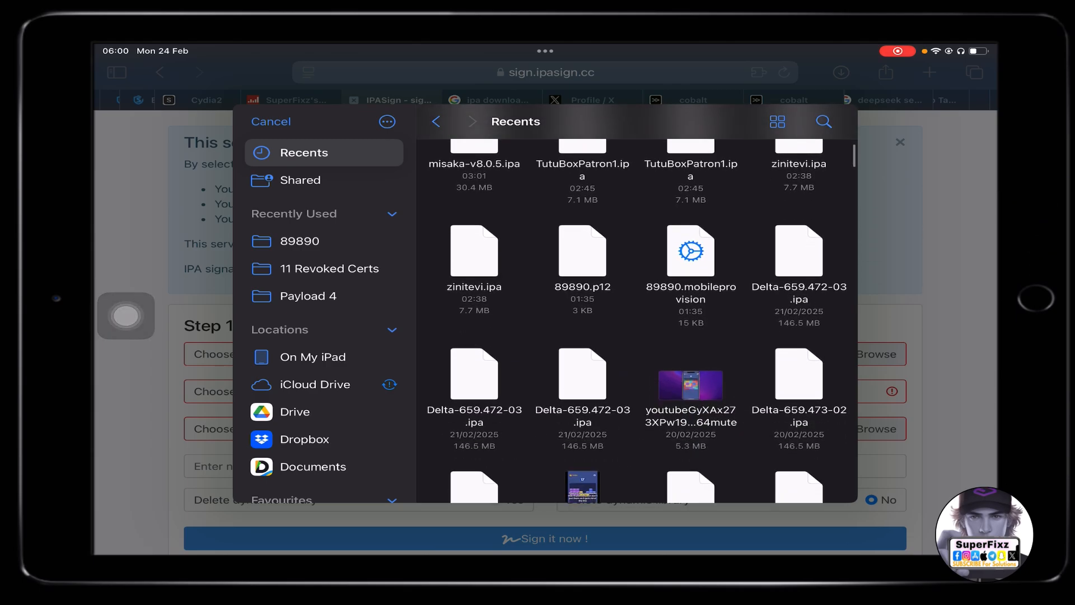
pyautogui.scroll(-3)
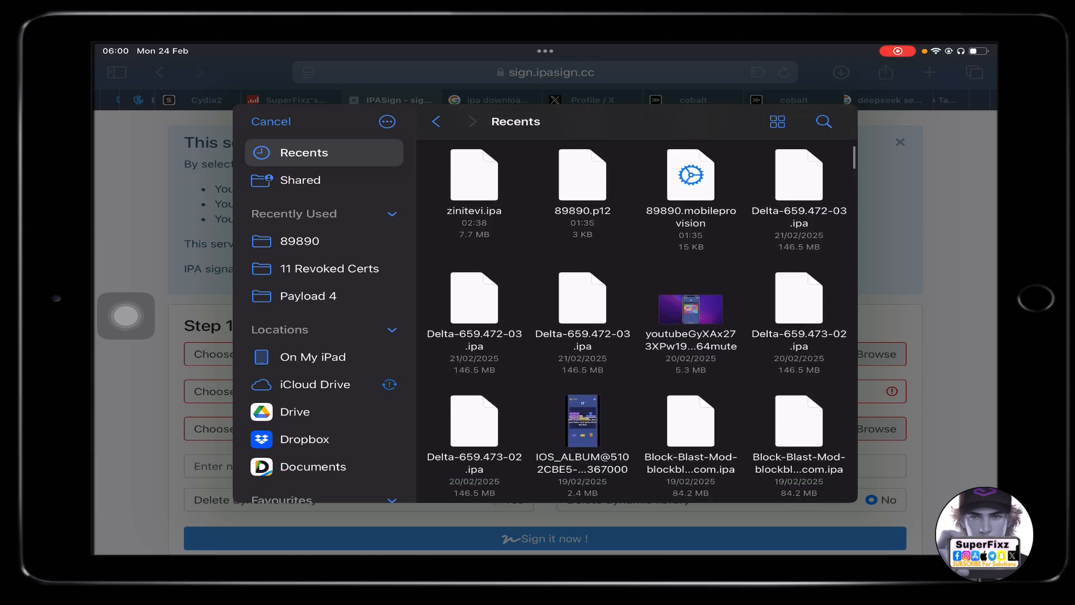
pyautogui.scroll(-3)
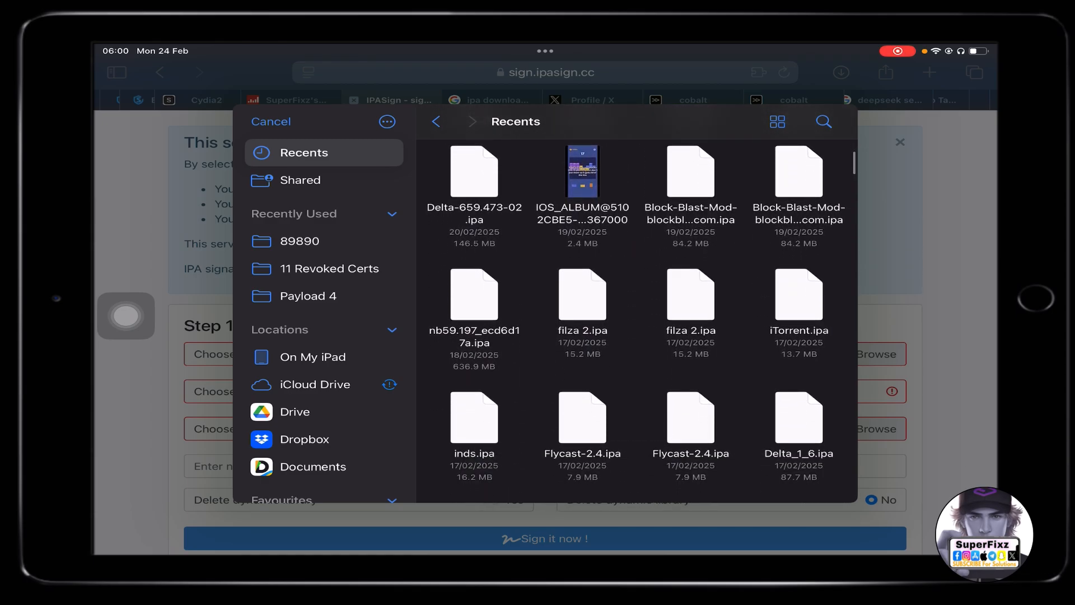
pyautogui.scroll(-3)
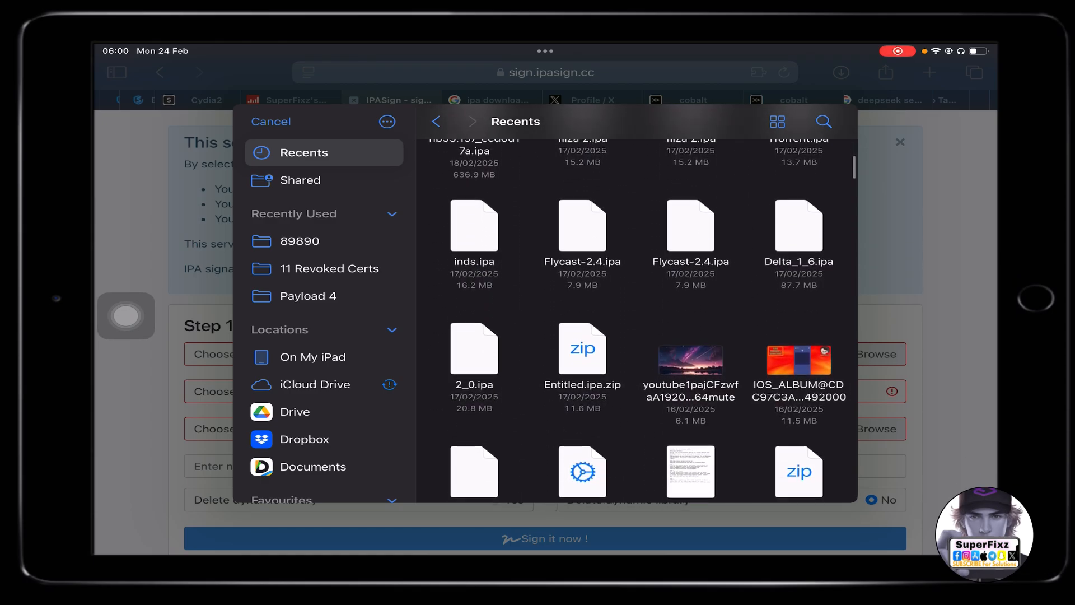
pyautogui.scroll(-3)
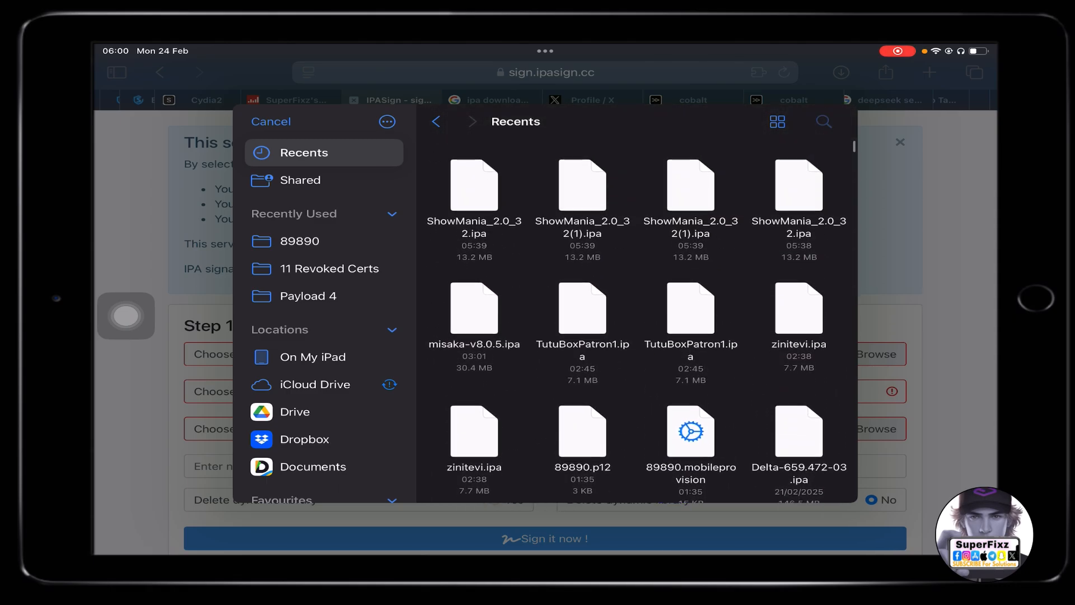
pyautogui.write('Scar')
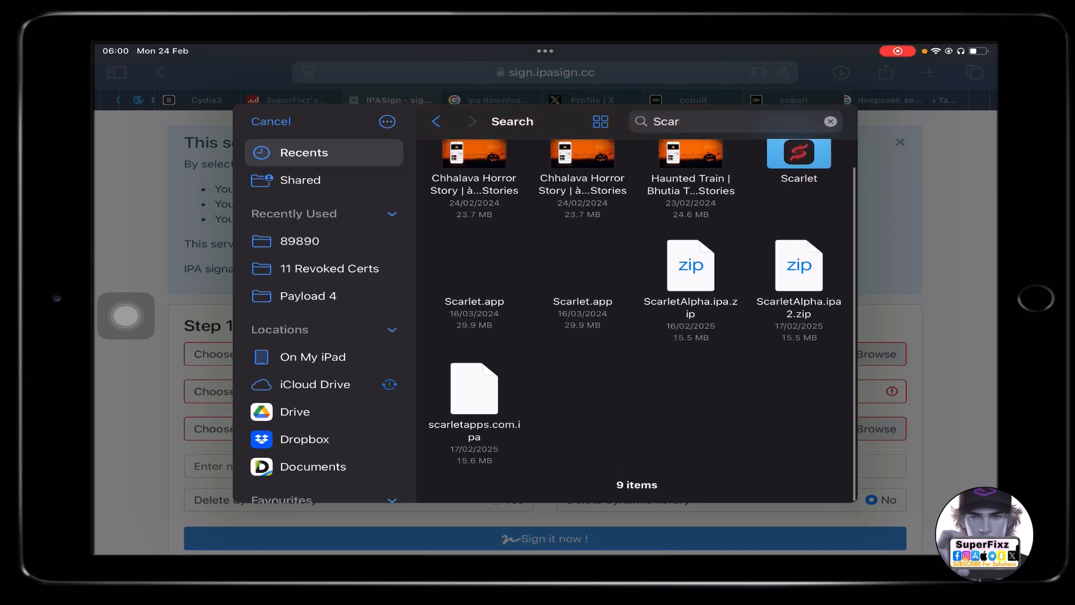
pyautogui.click(473, 387)
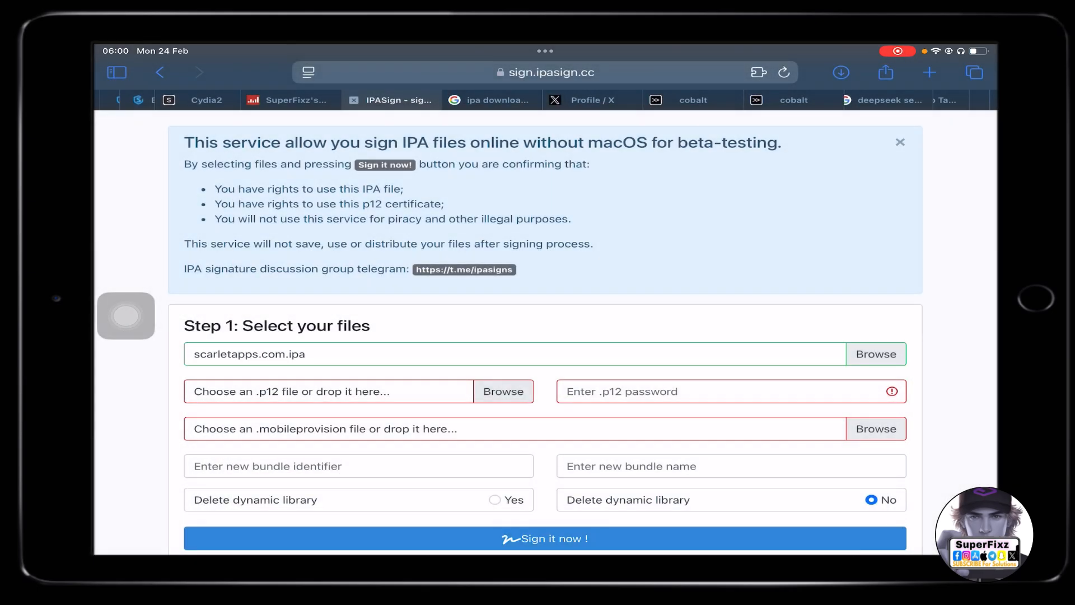
pyautogui.click(503, 390)
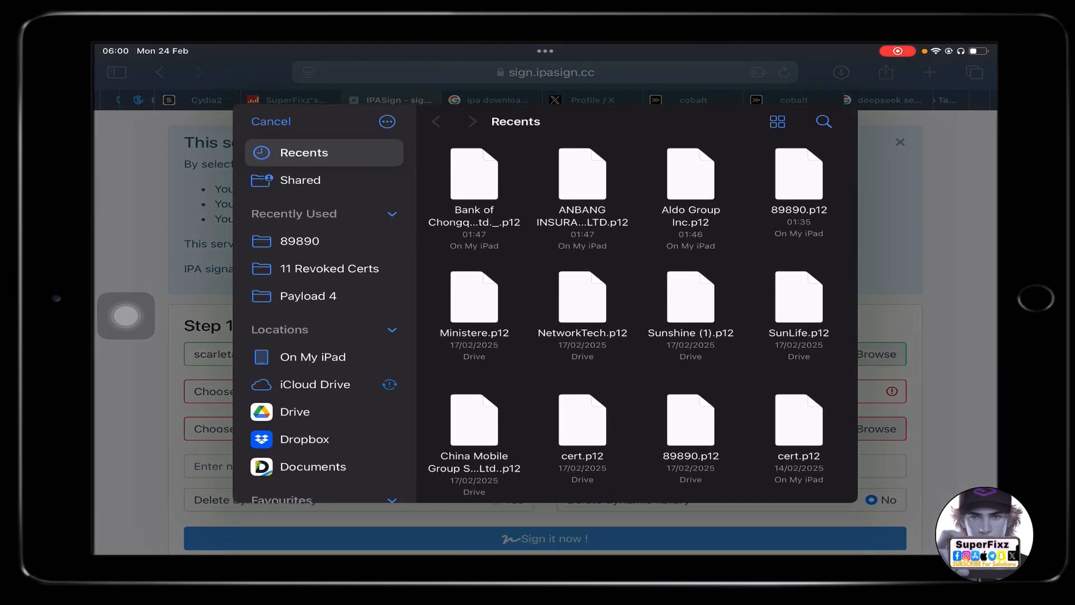
pyautogui.click(300, 240)
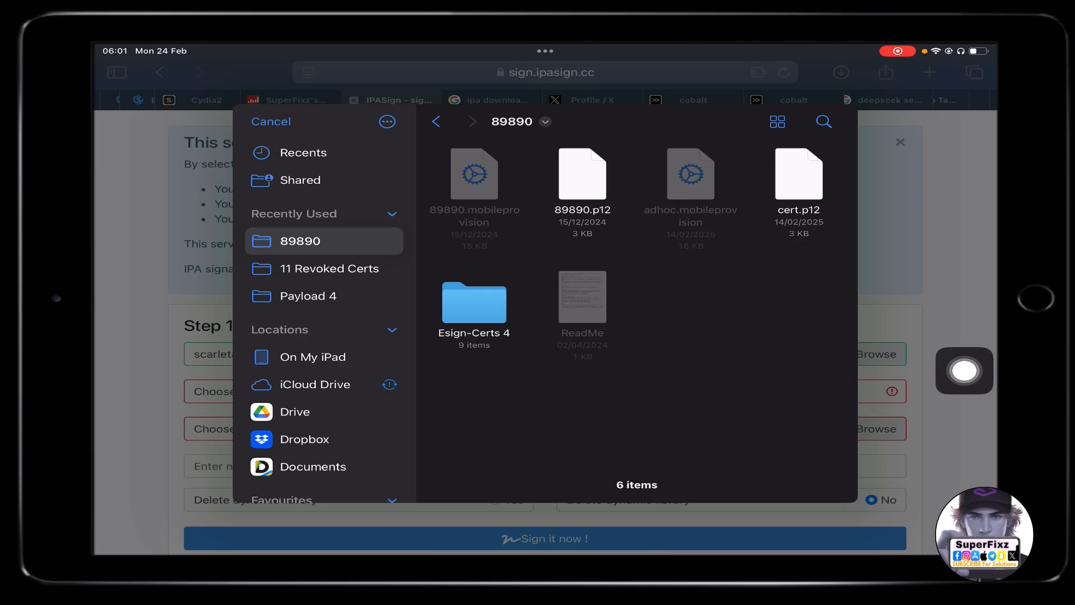
pyautogui.click(582, 174)
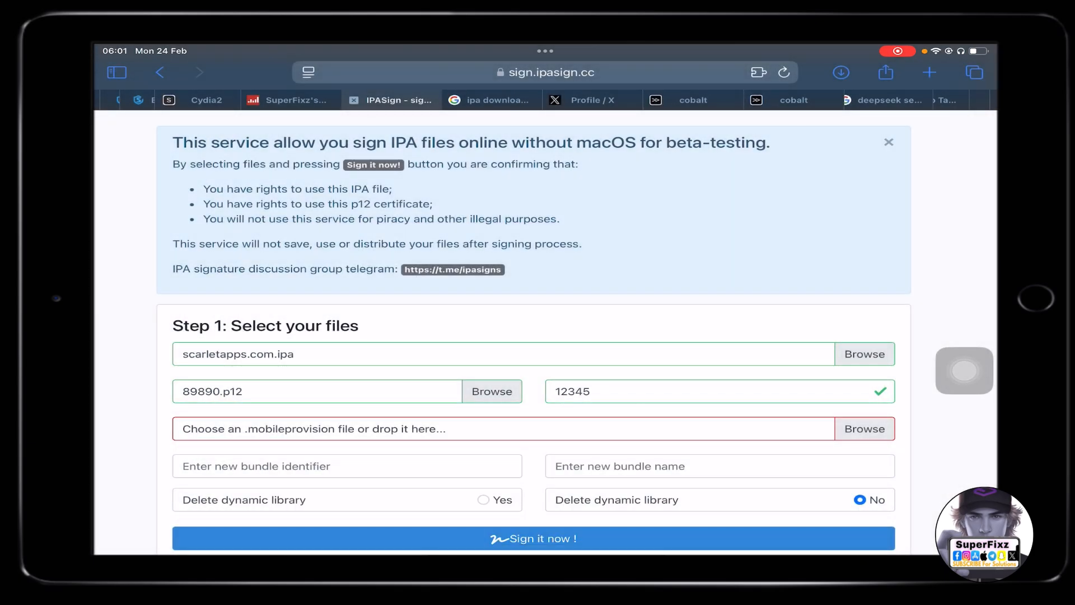
pyautogui.click(864, 428)
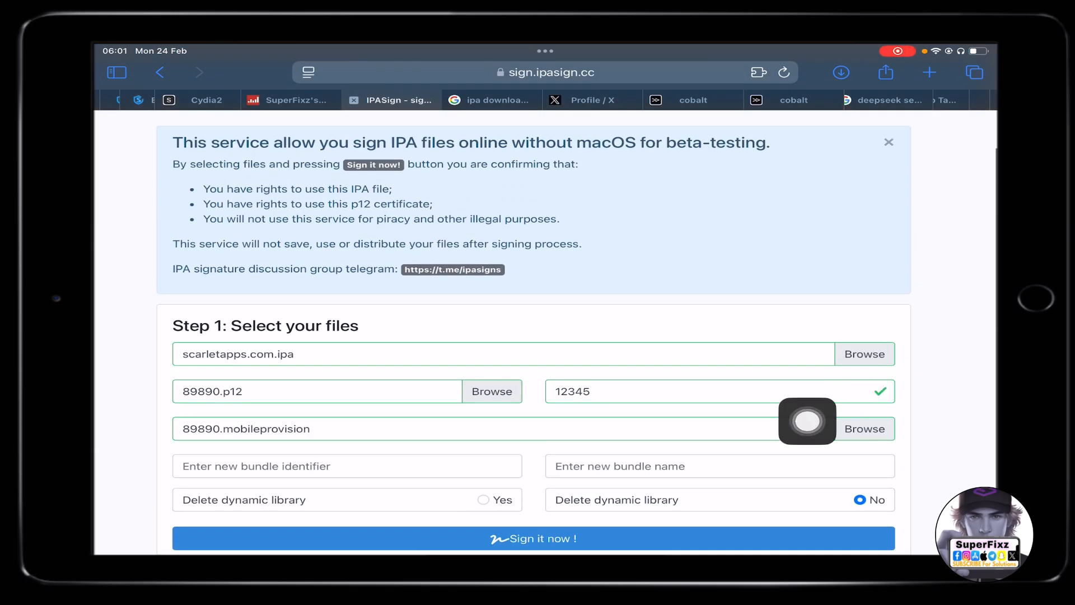
# Attach 89890.mobileprovision and sign the Scarlet IPA, reaching its install page
pyautogui.click(535, 537)
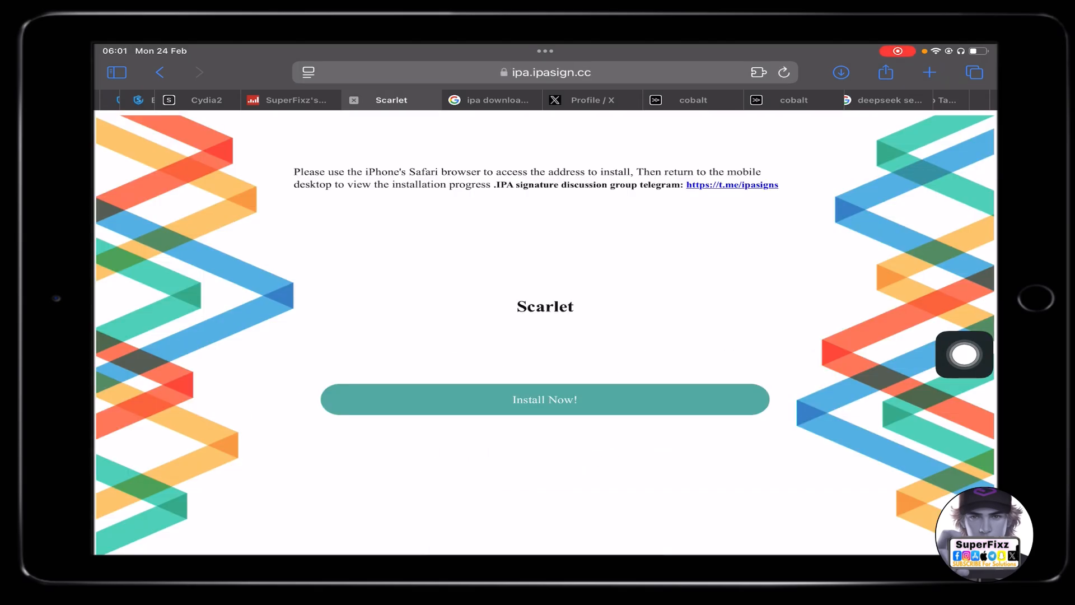
# Install the signed Scarlet app so its icon appears on the iPad Home Screen
pyautogui.click(546, 399)
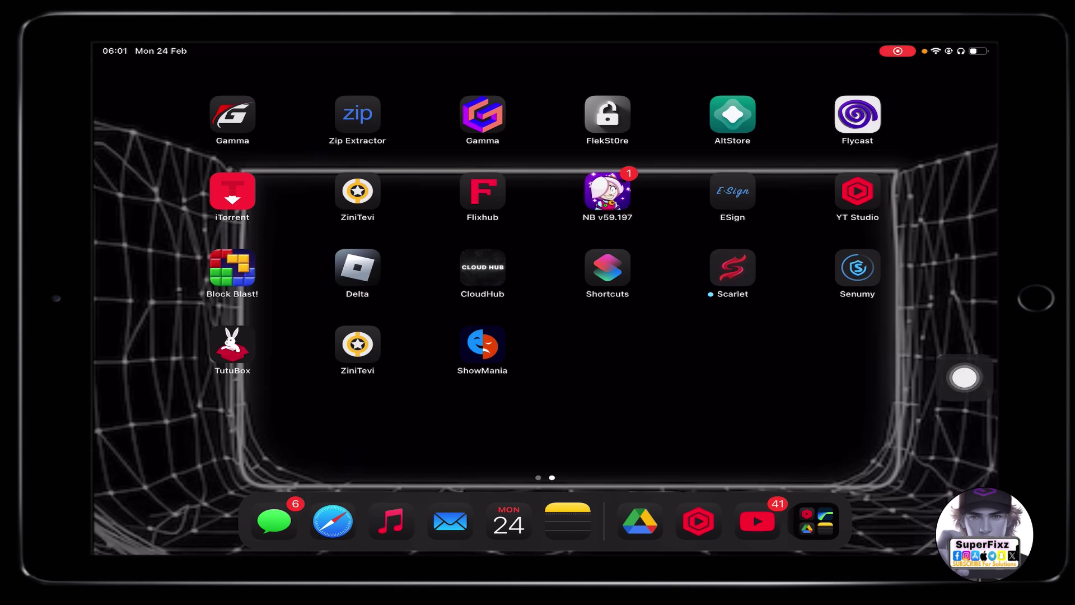
# Launch Scarlet and browse its catalogue of Hacked Games and Jailbreaks
pyautogui.click(732, 268)
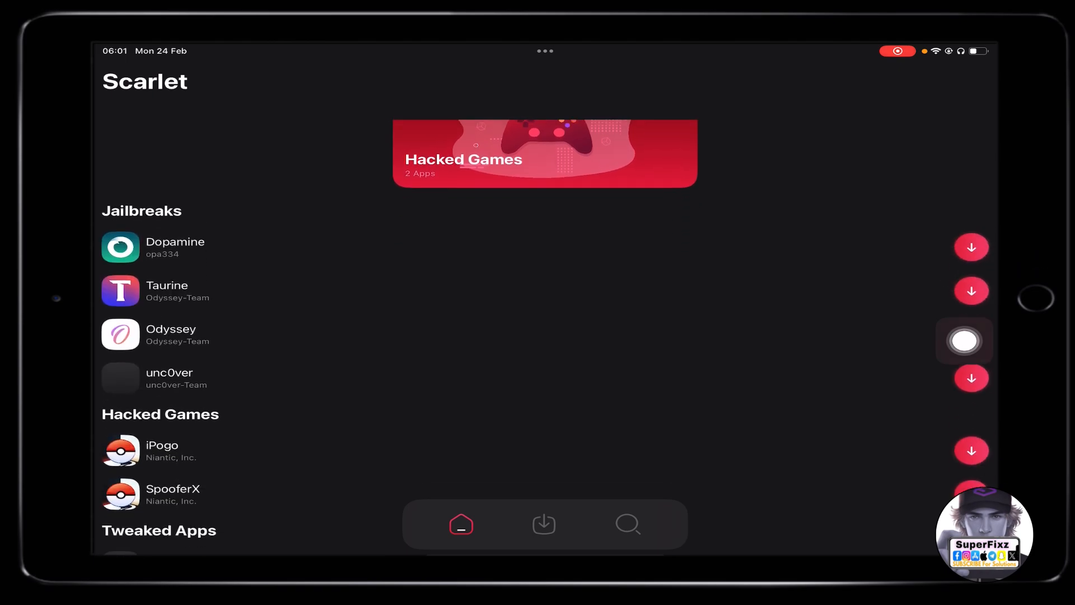
pyautogui.scroll(-3)
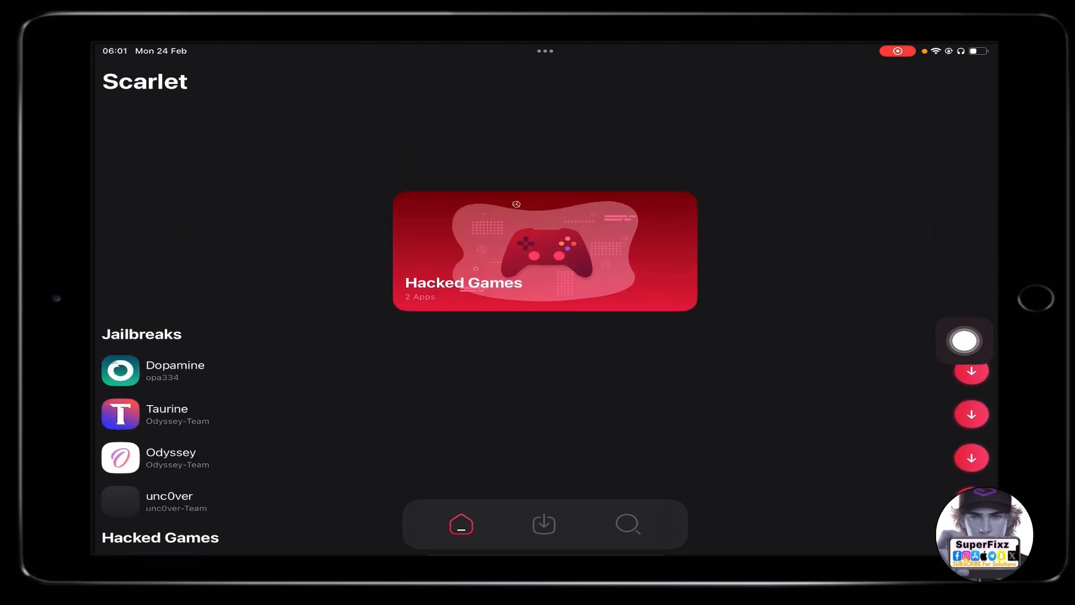